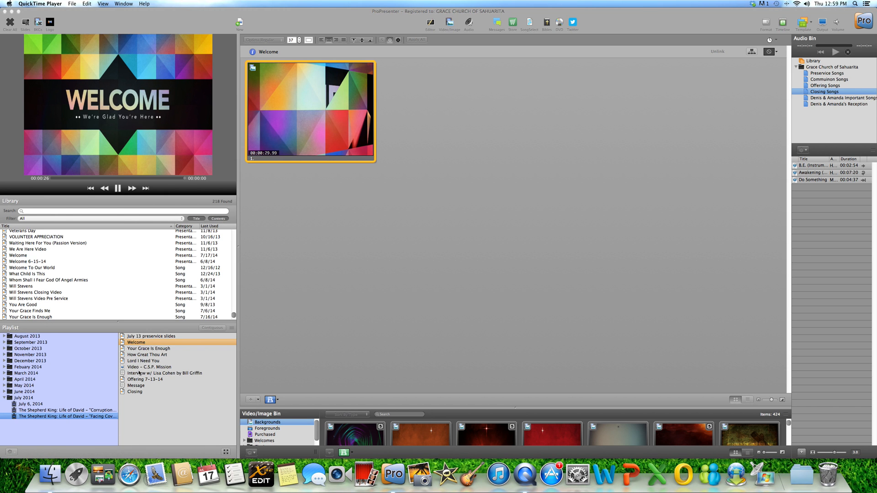
mouse_move(420, 222)
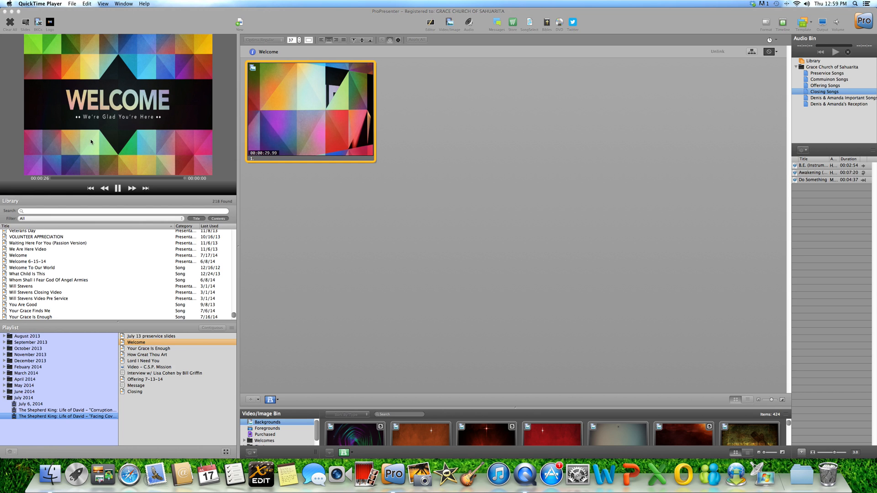
mouse_move(341, 243)
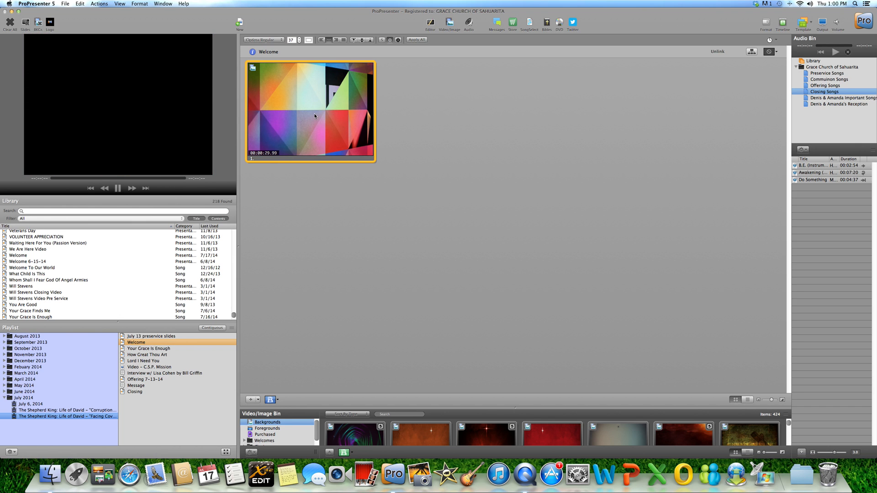
Step: Open Media Properties for the Welcome slide's video via its context menu
right_click(314, 116)
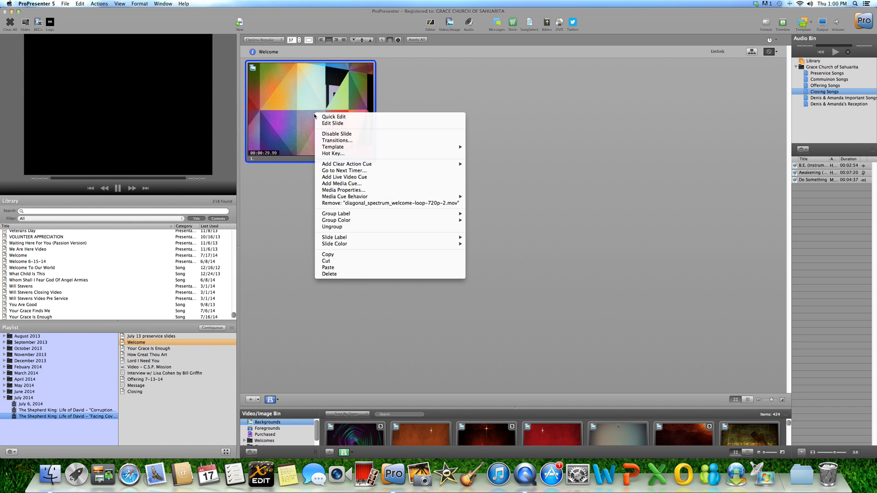
mouse_move(273, 190)
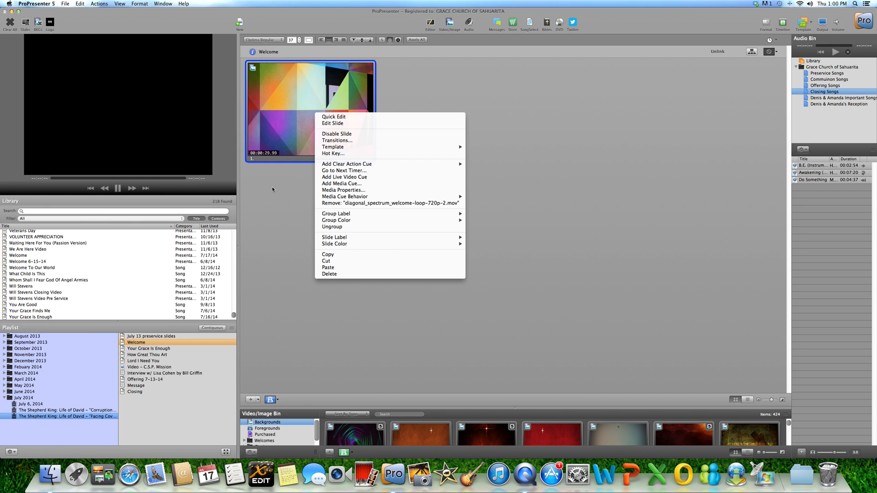
click(344, 190)
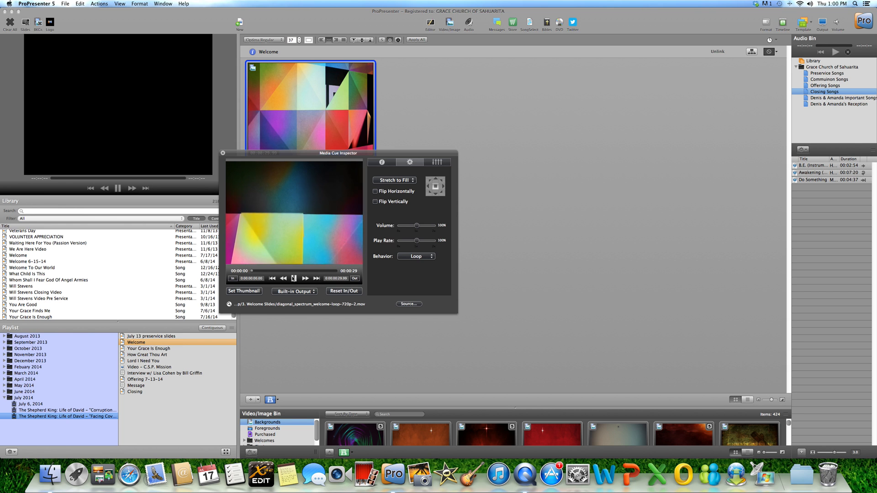
Step: Trim the Welcome video's out-point to about 26.62 s and set Behavior to Stop
click(294, 278)
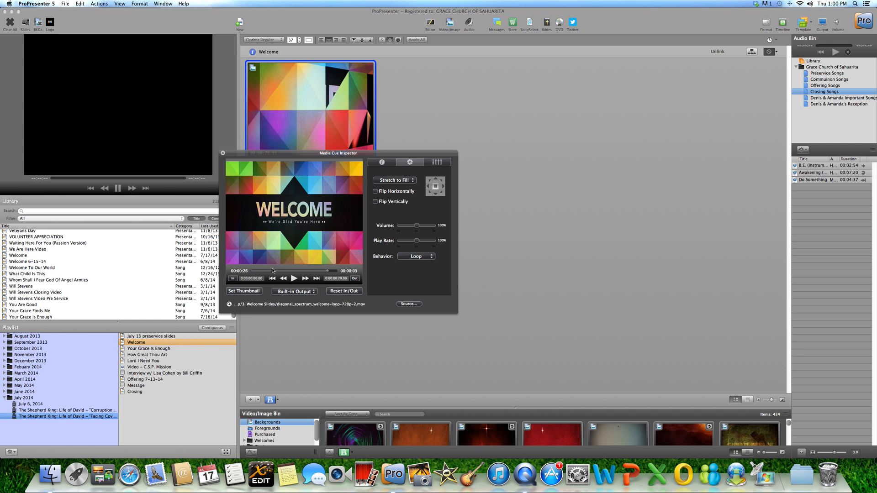
mouse_move(246, 185)
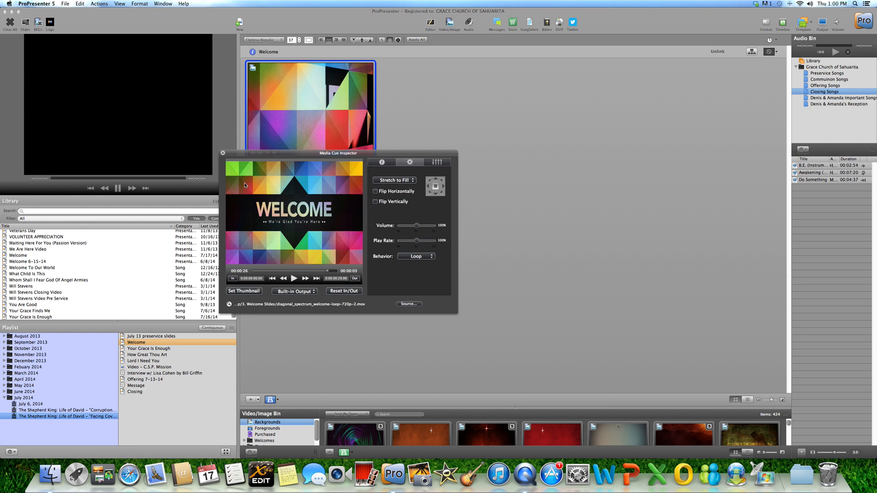
mouse_move(338, 208)
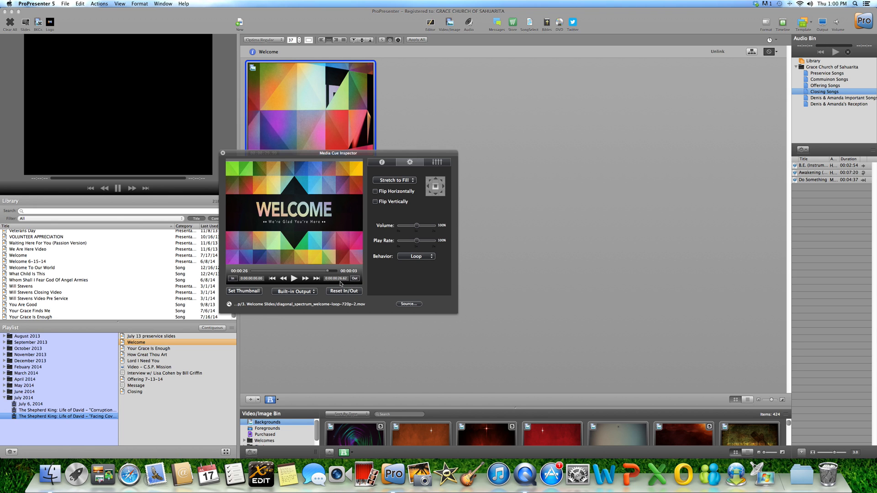
mouse_move(376, 258)
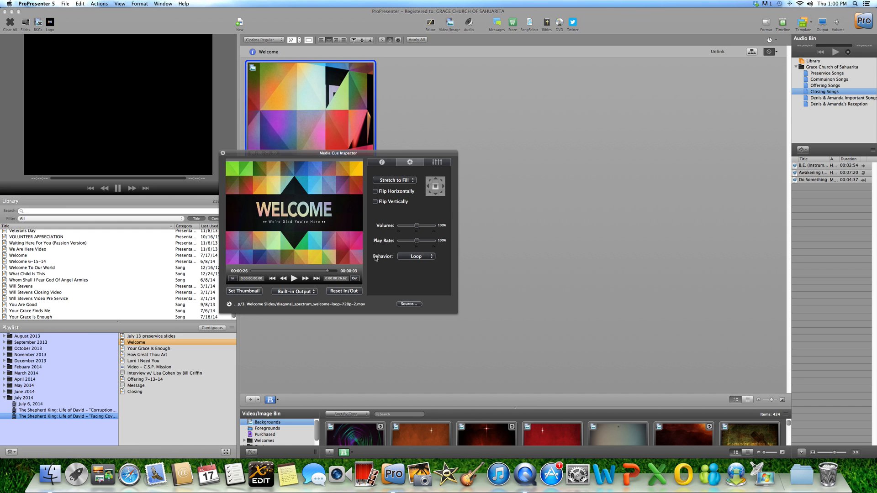
click(417, 256)
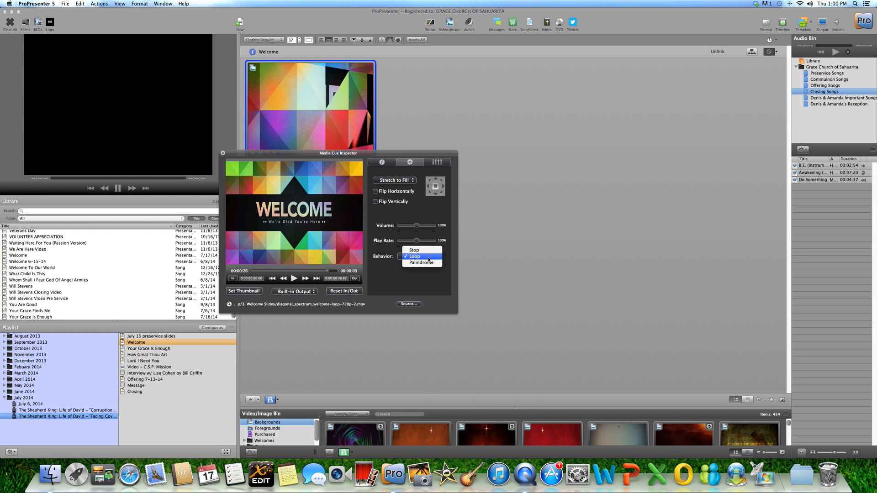
click(414, 249)
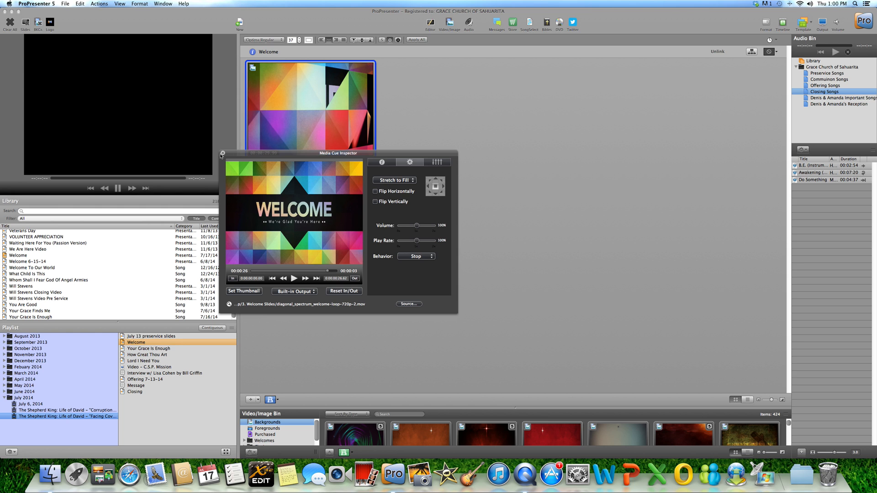
click(222, 154)
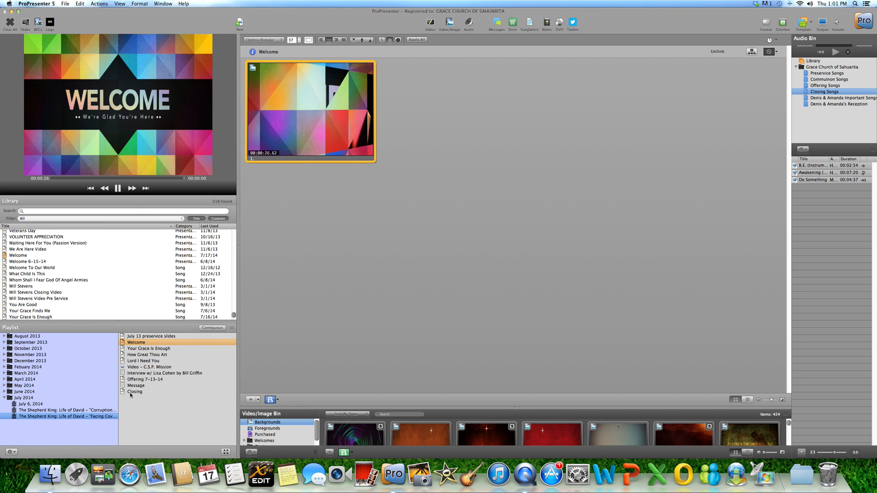
Step: Open the Closing presentation from the playlist
click(135, 391)
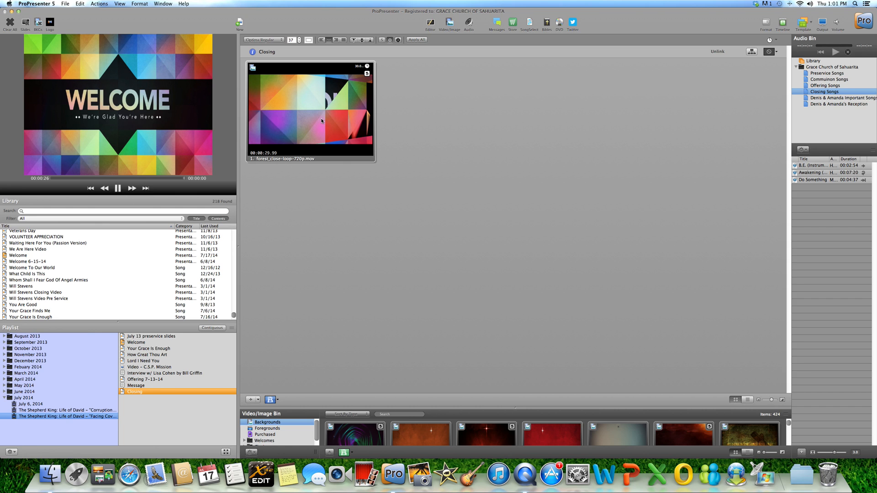
mouse_move(311, 140)
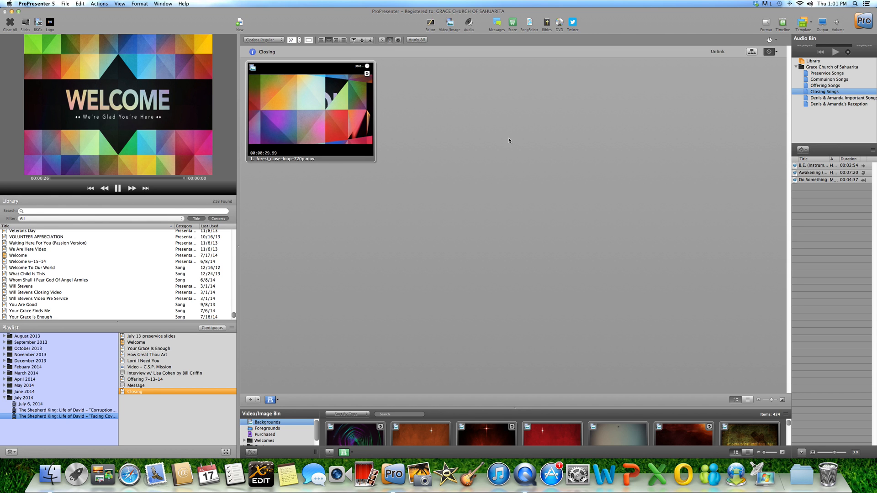
click(771, 50)
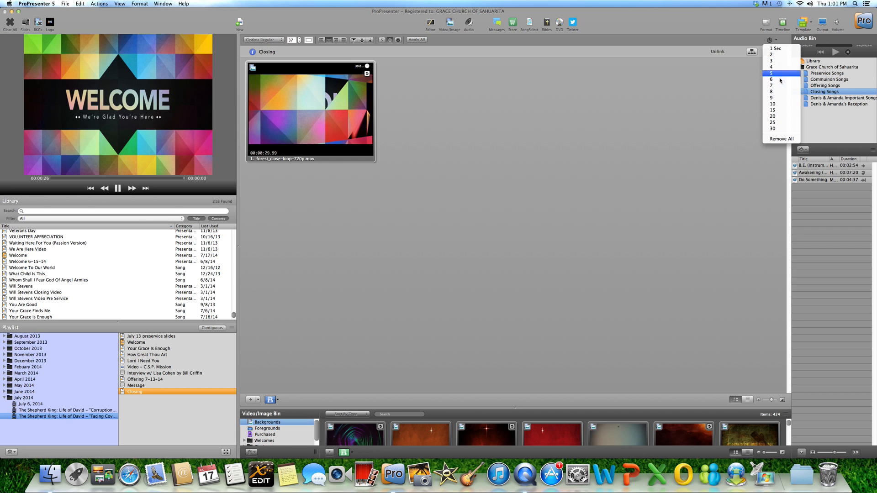
click(772, 73)
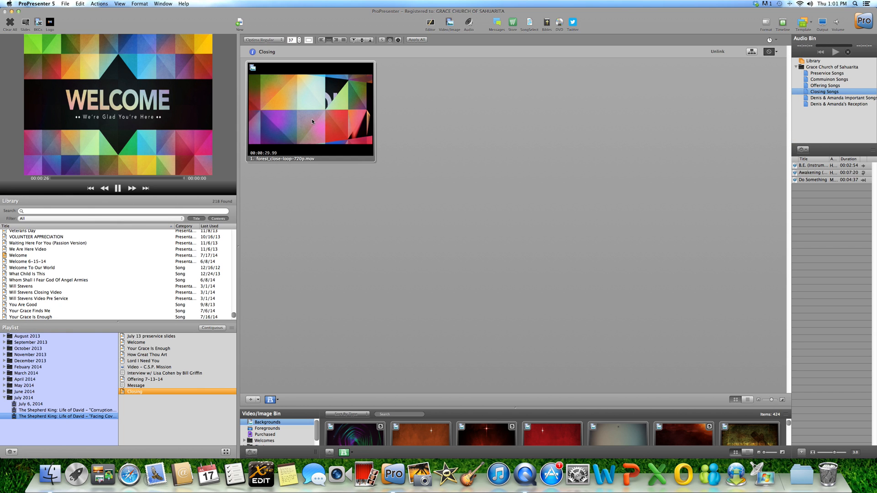
right_click(313, 122)
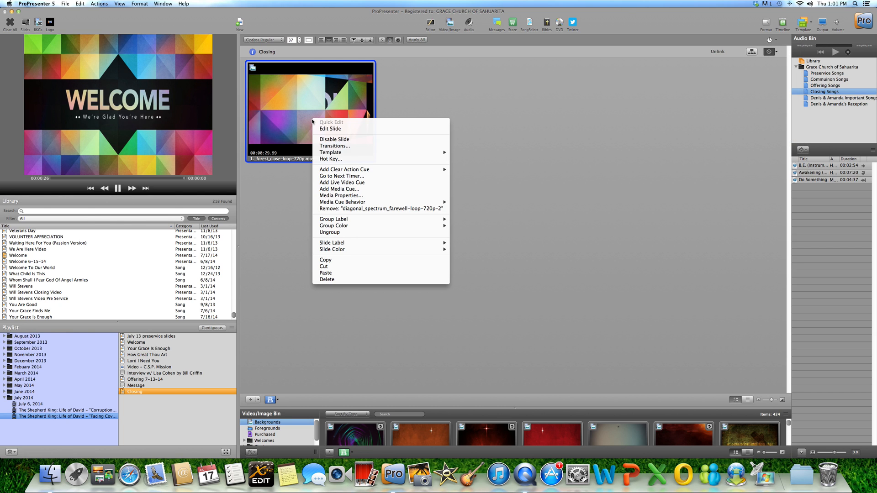
click(327, 198)
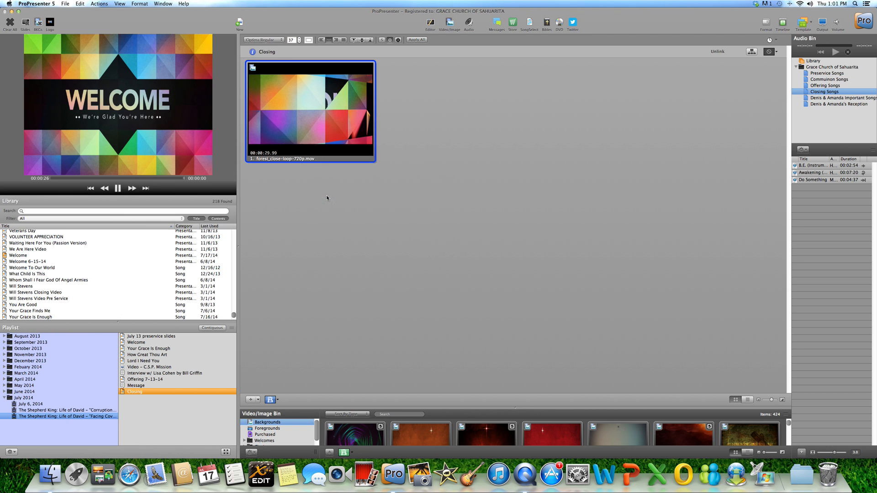
double_click(311, 114)
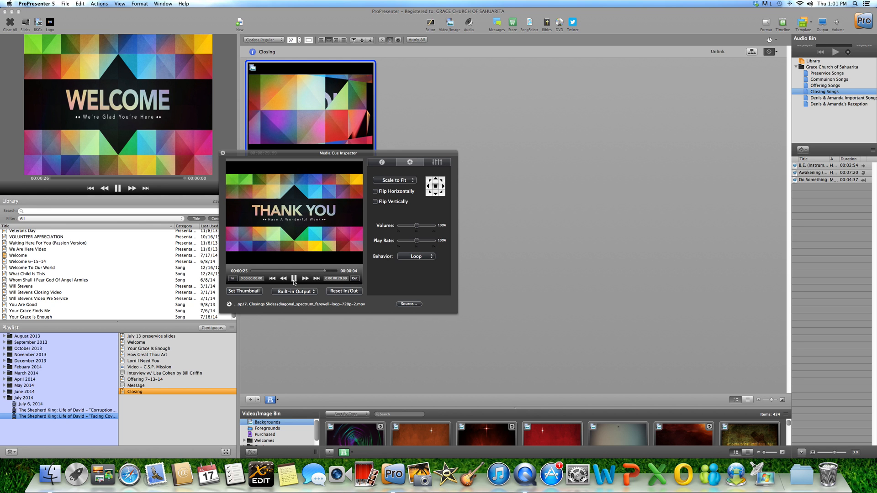
Step: Set the THANK YOU video's out-point to 00:00:27.33 and its Behavior to Stop
click(294, 279)
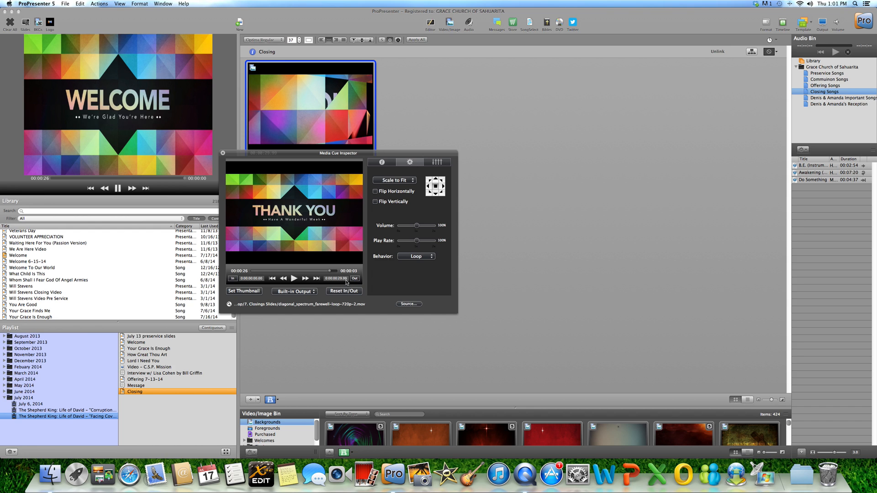
mouse_move(354, 282)
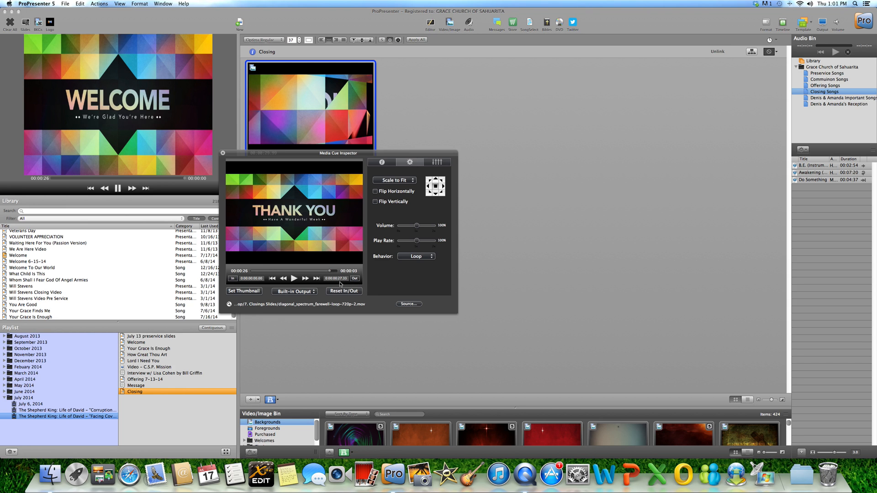
click(416, 256)
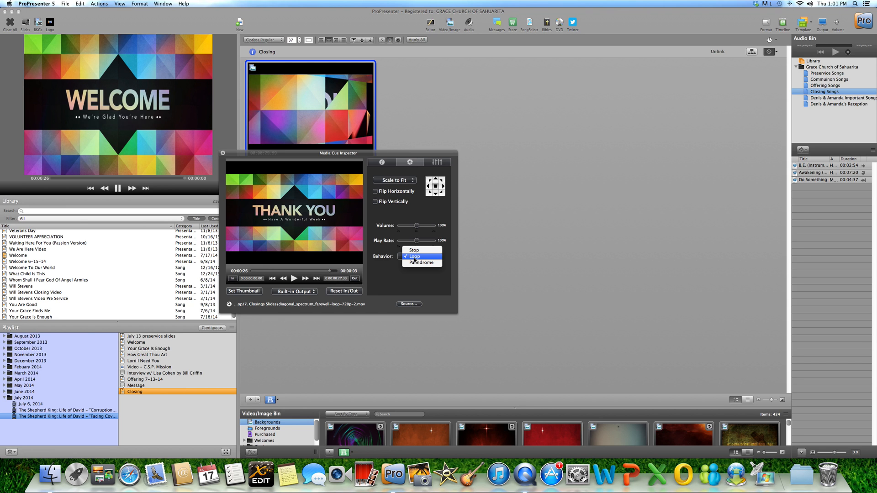
click(413, 249)
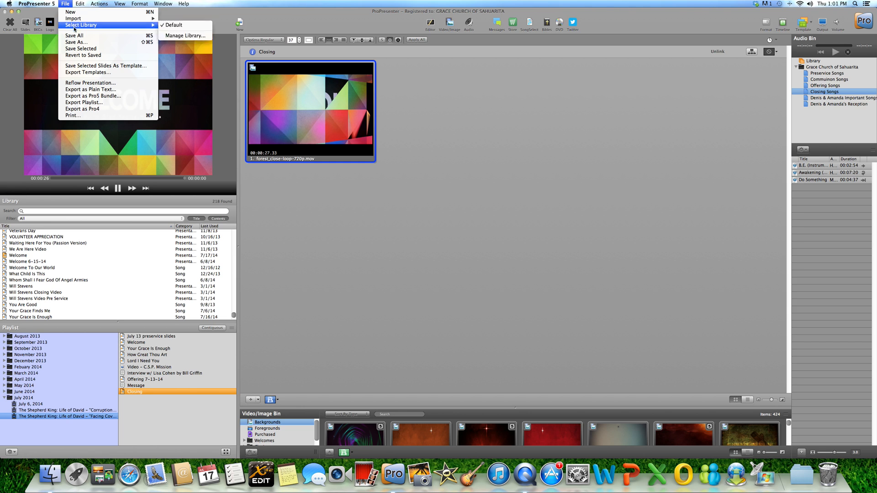
Step: Trigger the Closing slide so the THANK YOU video plays in the output preview
click(424, 342)
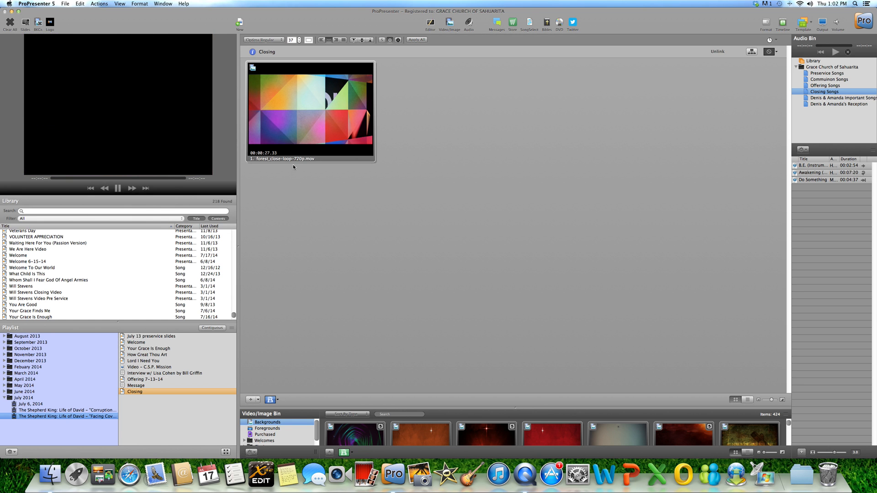
click(311, 109)
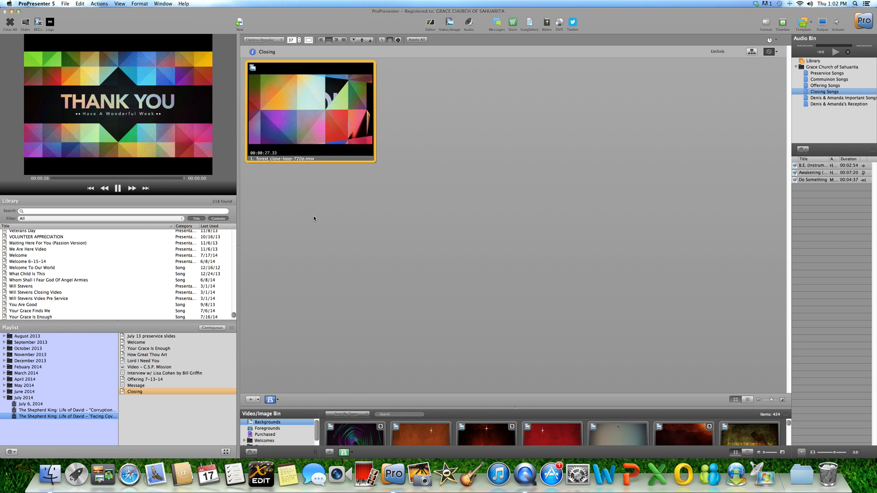
mouse_move(312, 208)
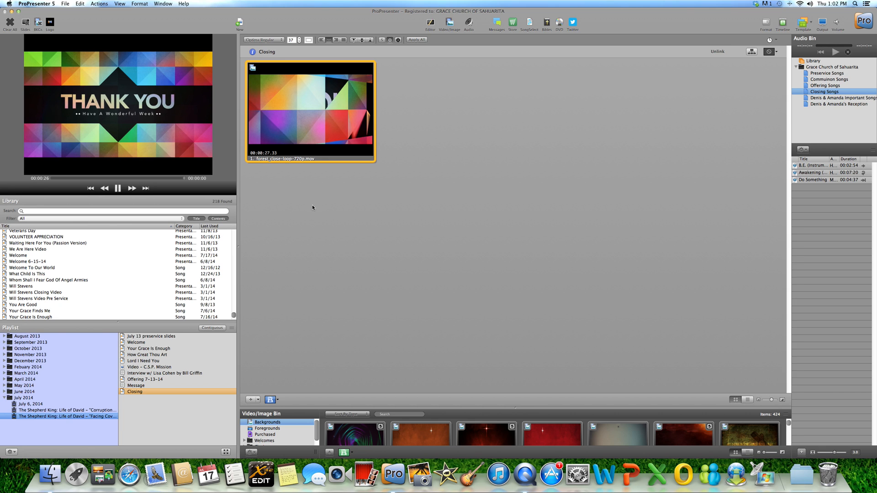
mouse_move(856, 135)
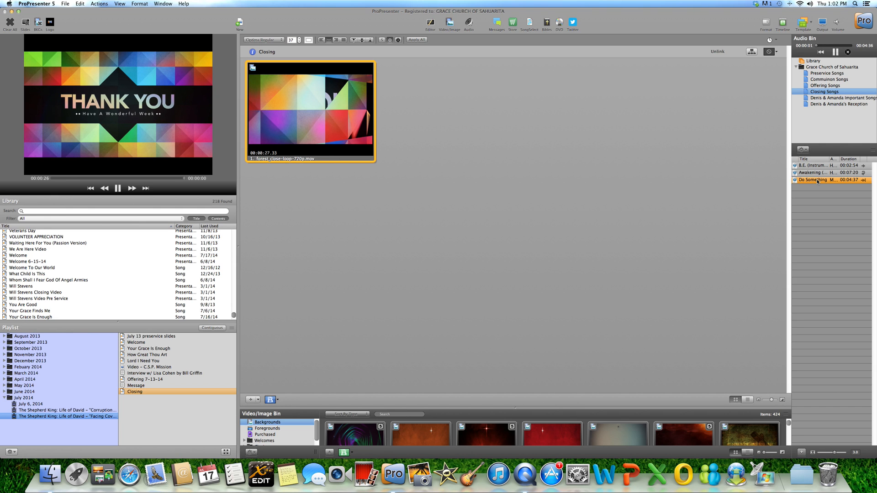
Step: Audition tracks in Closing Songs and drag one onto the Closing slide as an audio cue
click(816, 173)
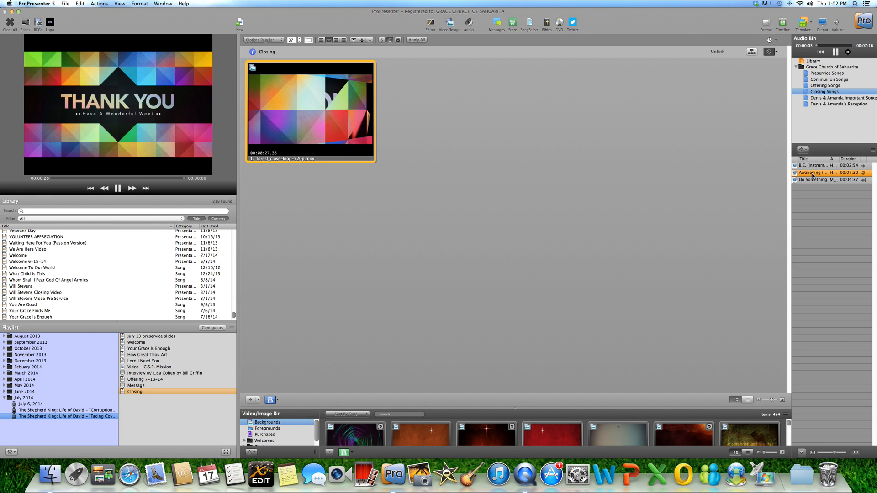
click(815, 165)
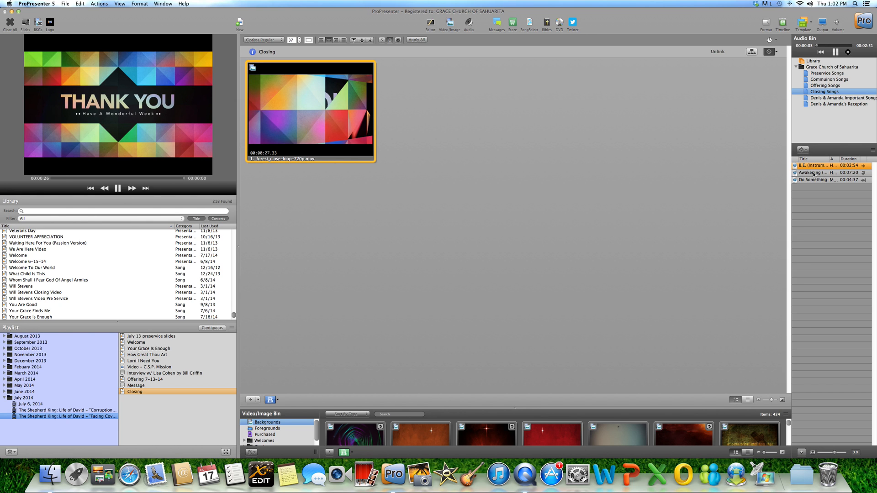
drag(814, 166, 366, 123)
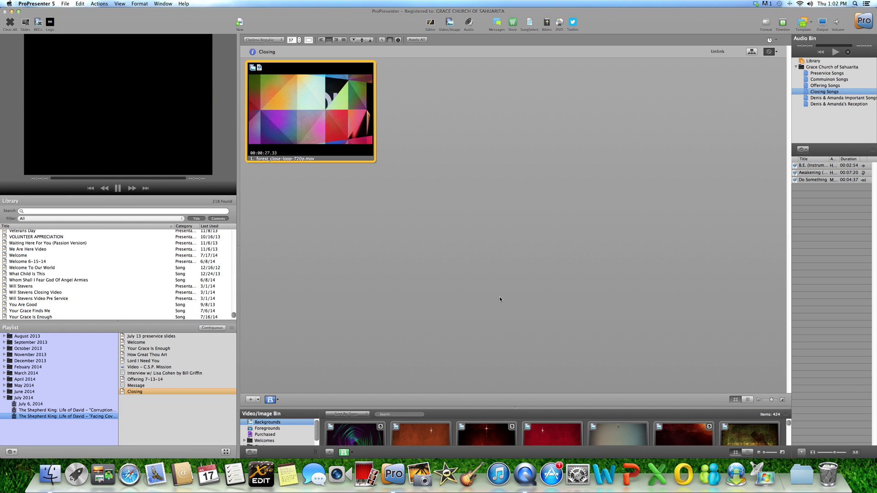
mouse_move(664, 155)
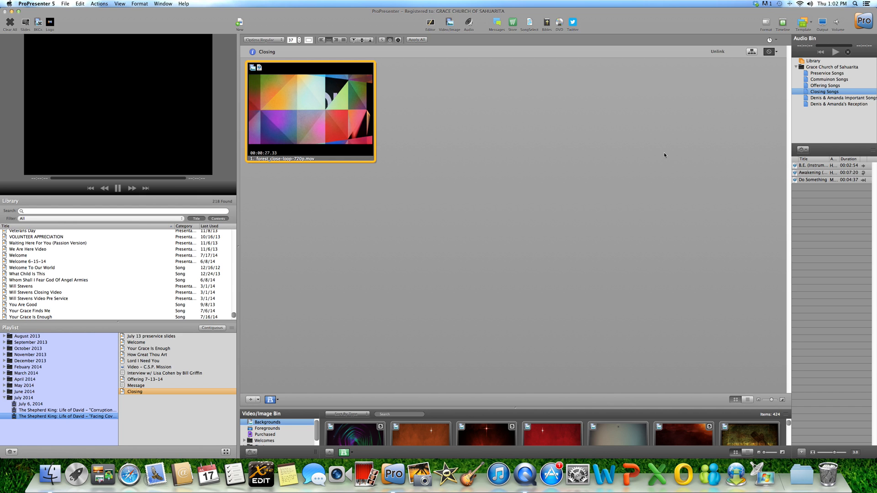
mouse_move(693, 24)
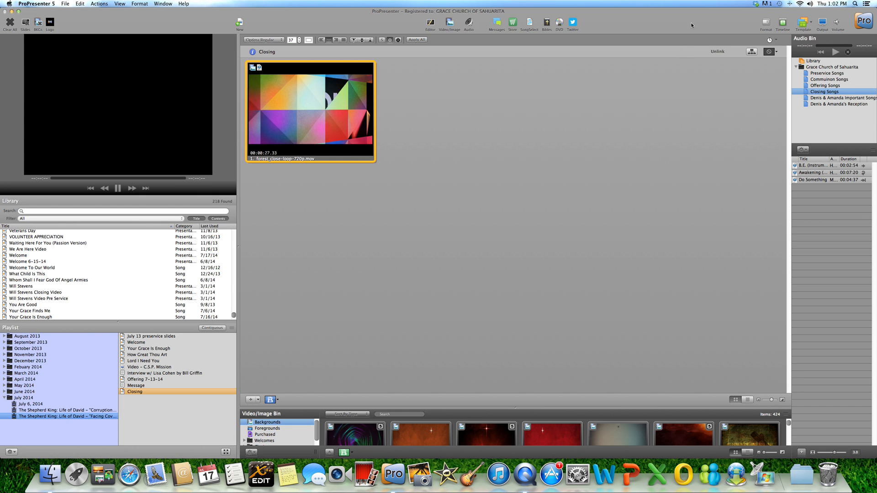